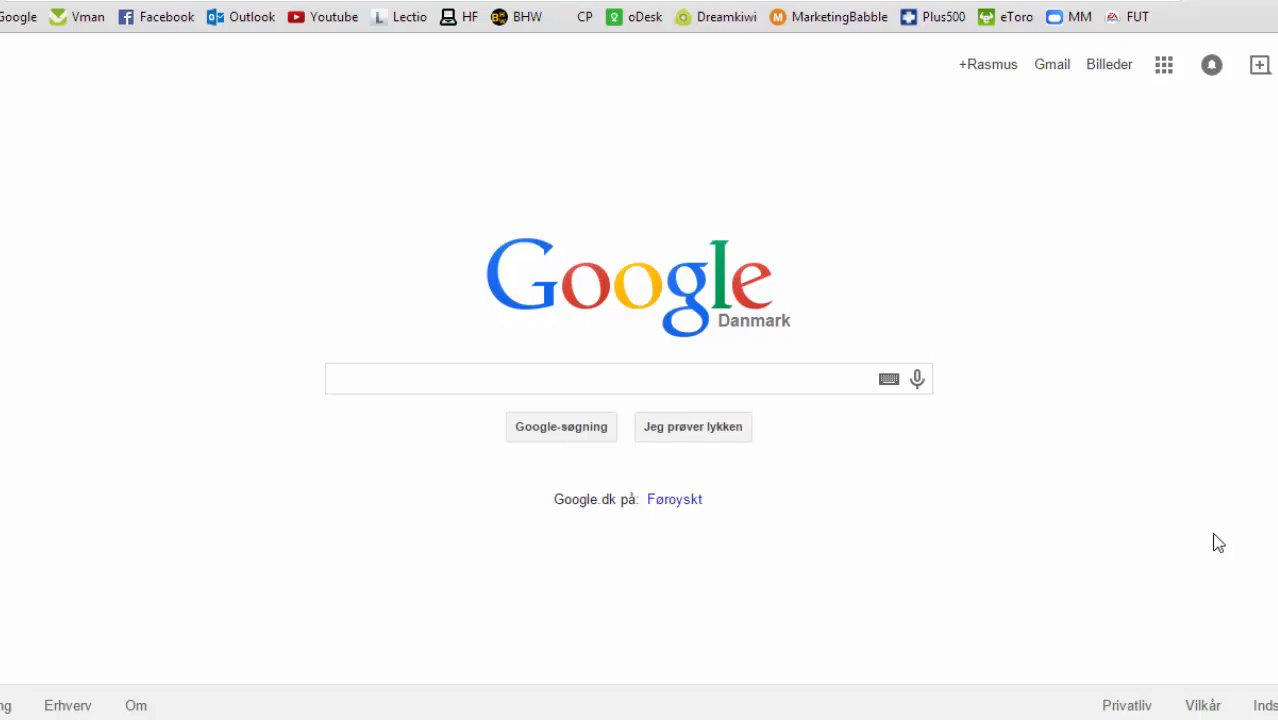
Search Google for 'lightshot' and reach the LightShot website with its download offers.
{"action": "left_click", "coordinate": [546, 380]}
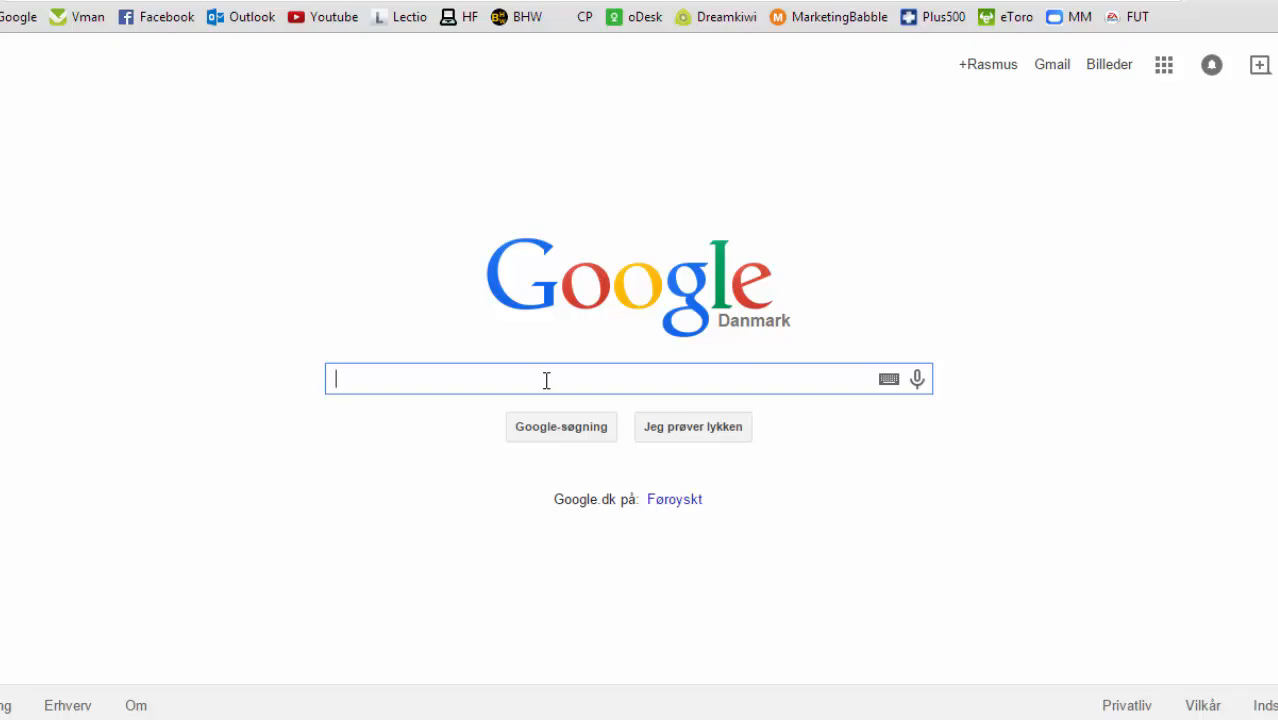
{"action": "type", "text": "lightshot"}
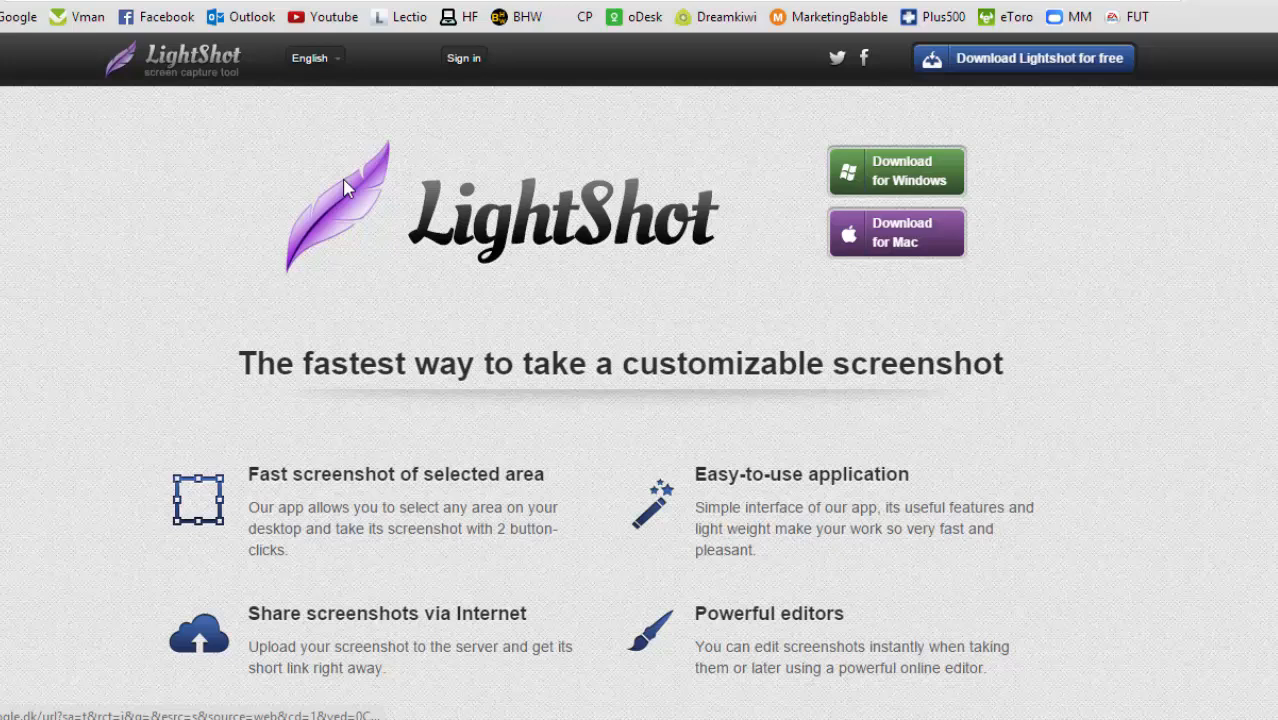
{"action": "mouse_move", "coordinate": [980, 168]}
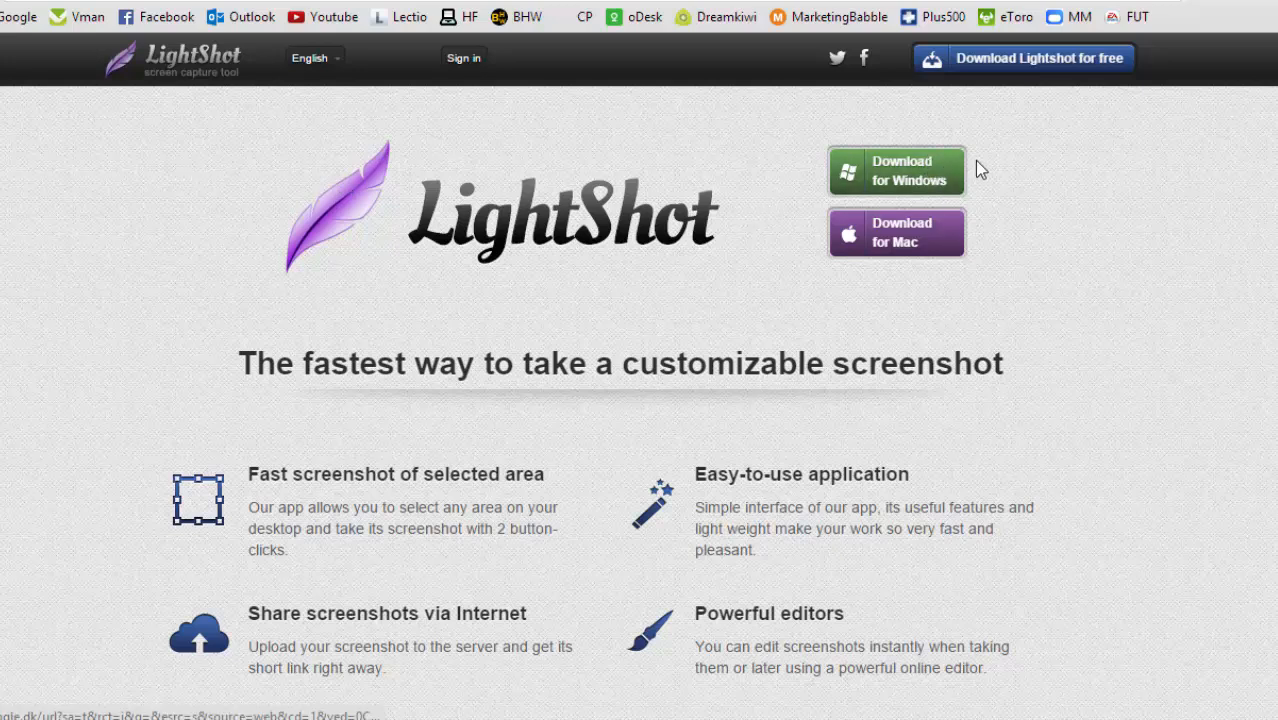
{"action": "mouse_move", "coordinate": [1036, 182]}
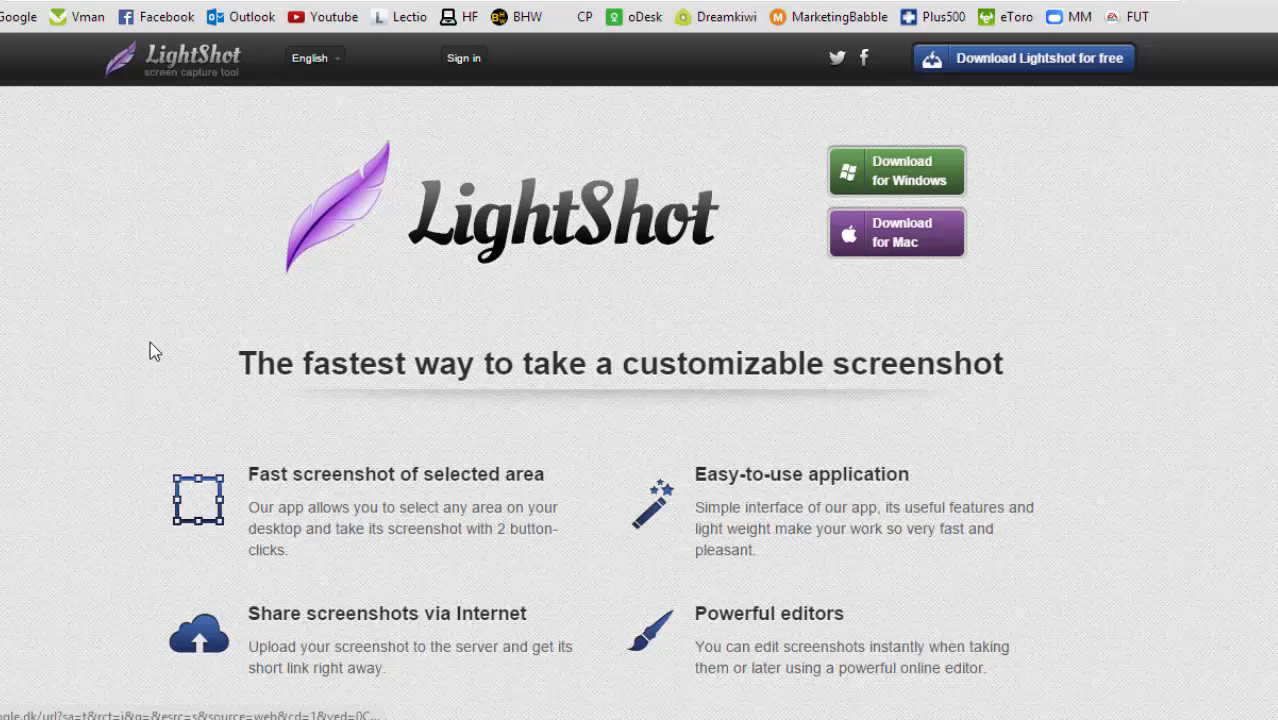
{"action": "mouse_move", "coordinate": [264, 330]}
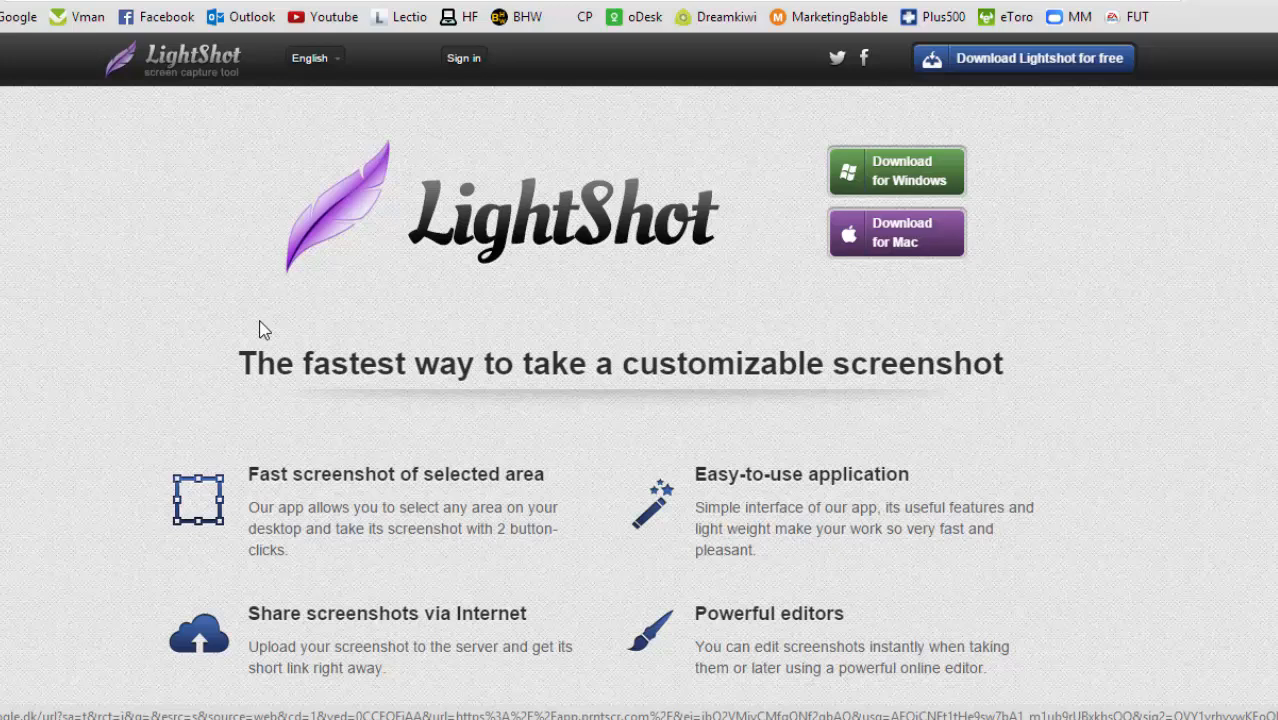
{"action": "mouse_move", "coordinate": [128, 300]}
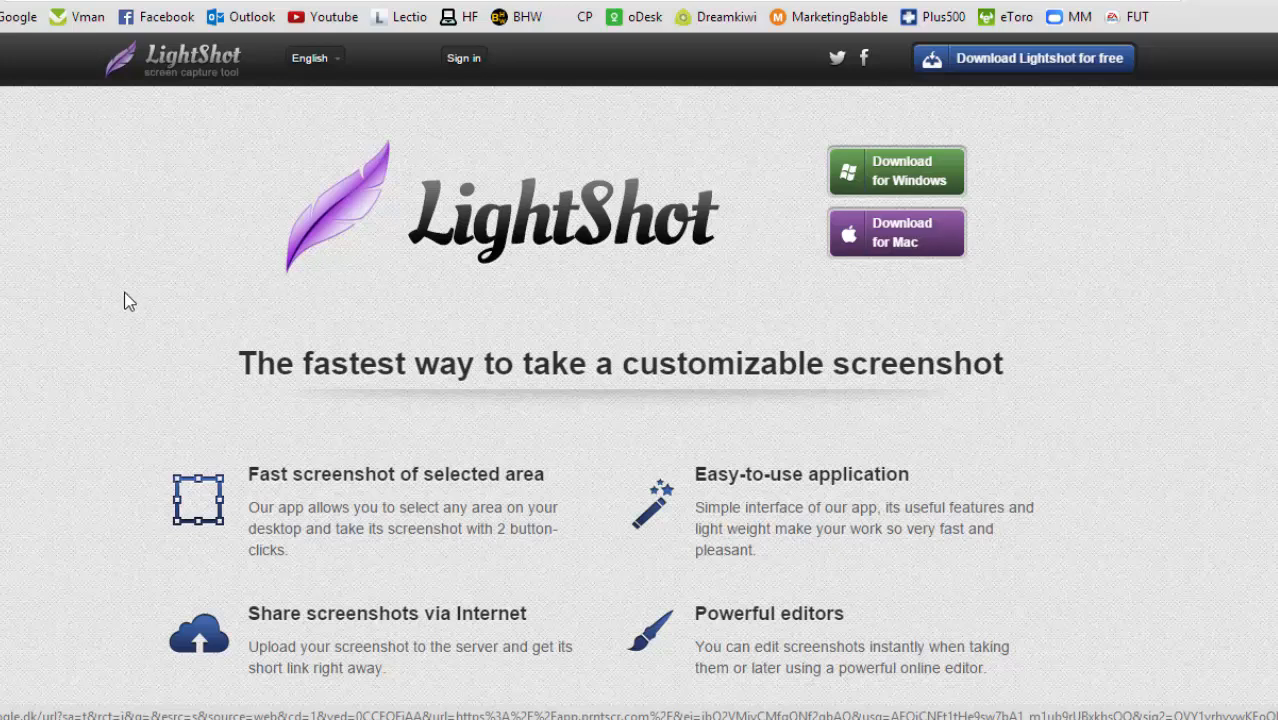
{"action": "mouse_move", "coordinate": [64, 312]}
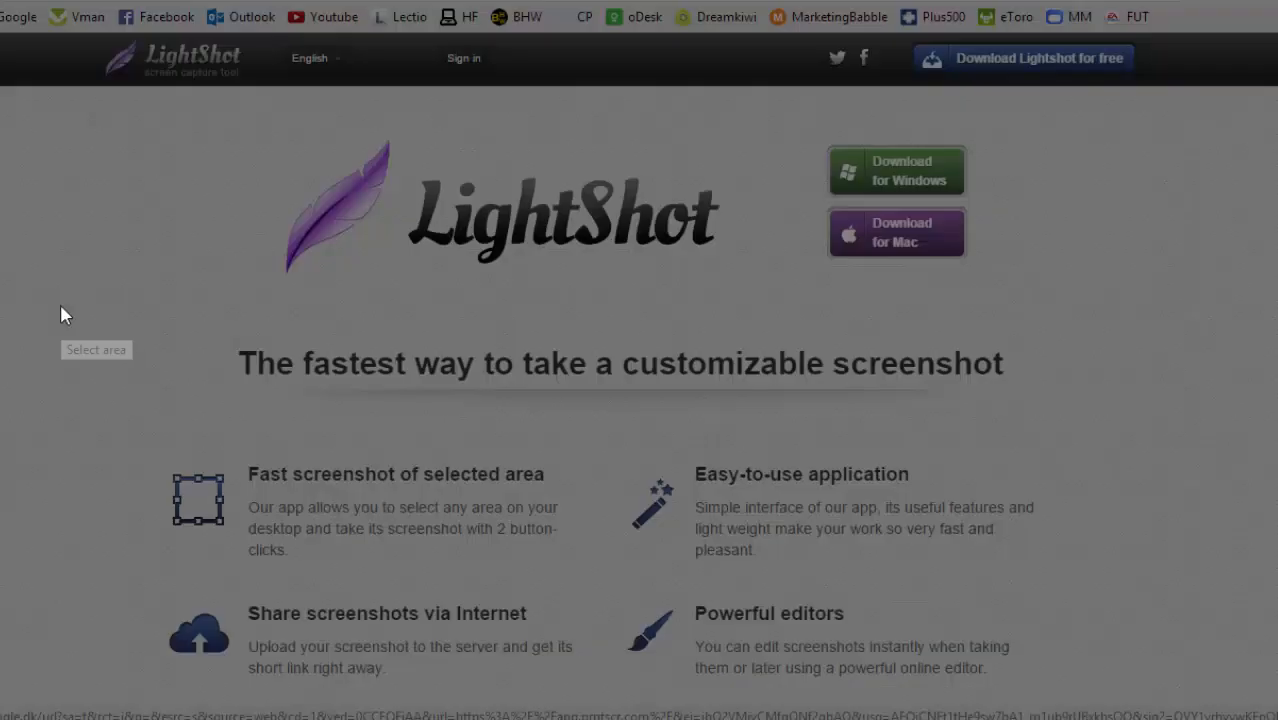
{"action": "mouse_move", "coordinate": [168, 160]}
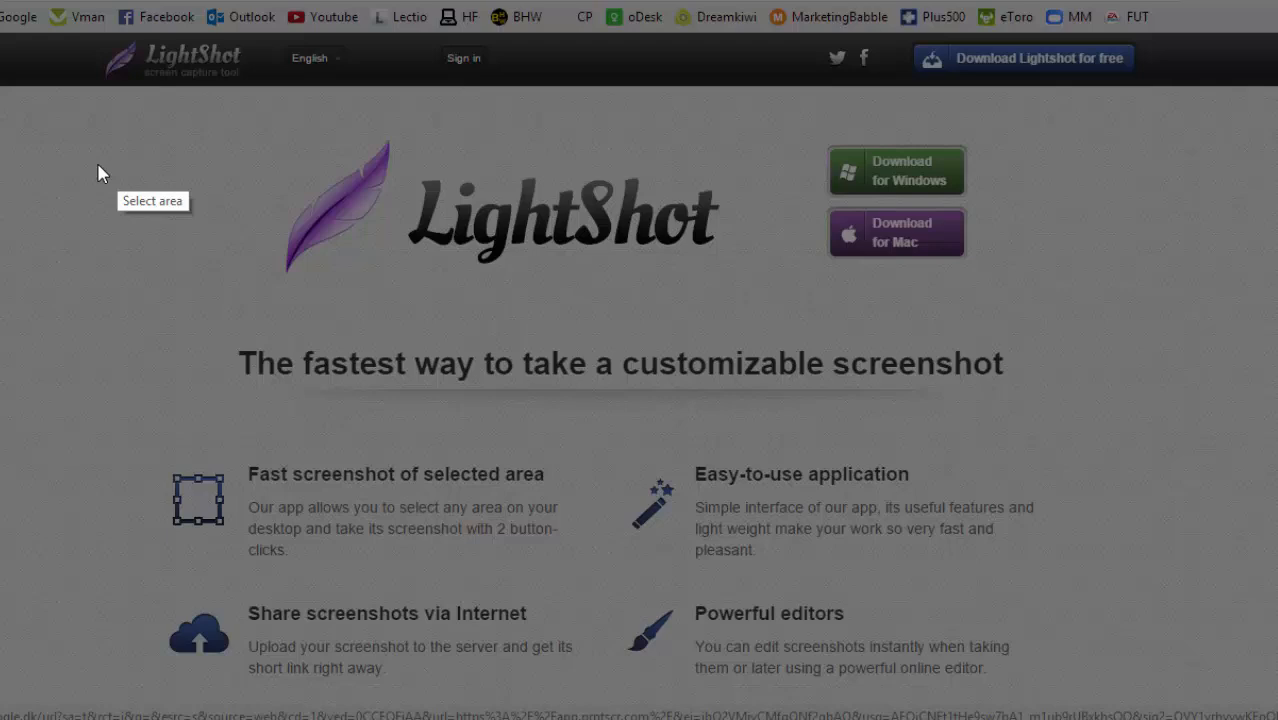
{"action": "mouse_move", "coordinate": [152, 144]}
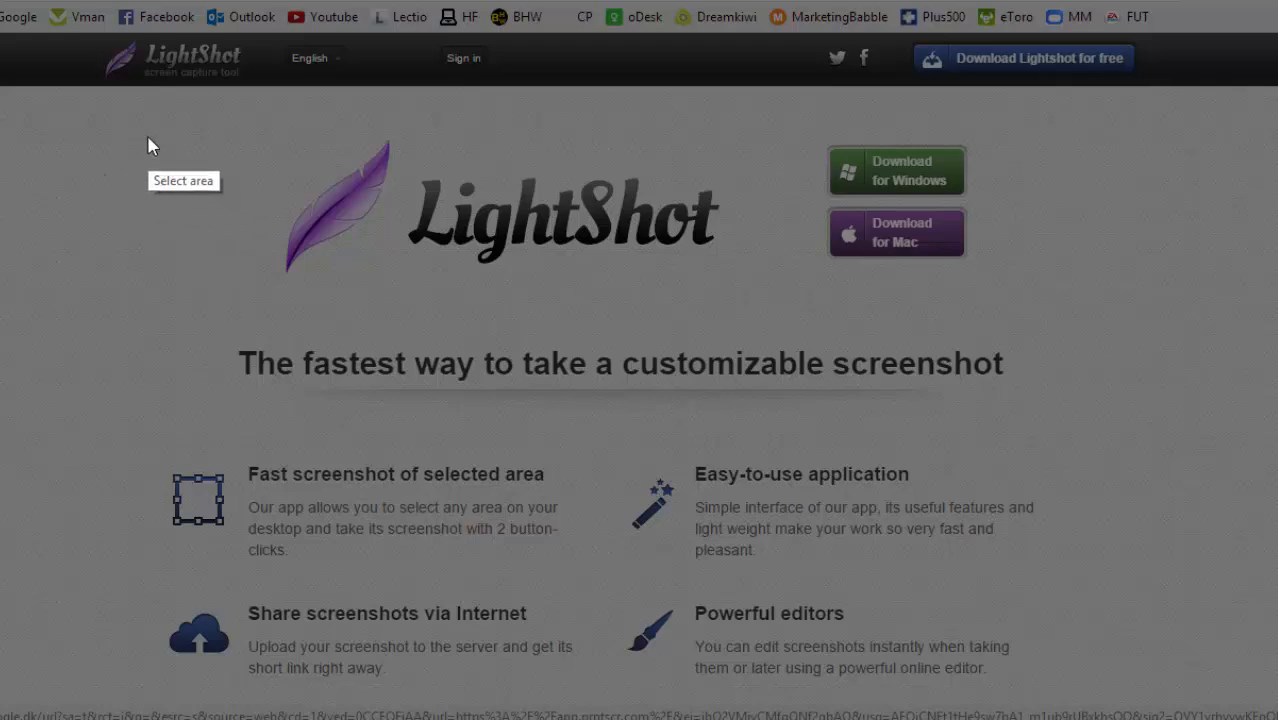
{"action": "mouse_move", "coordinate": [112, 166]}
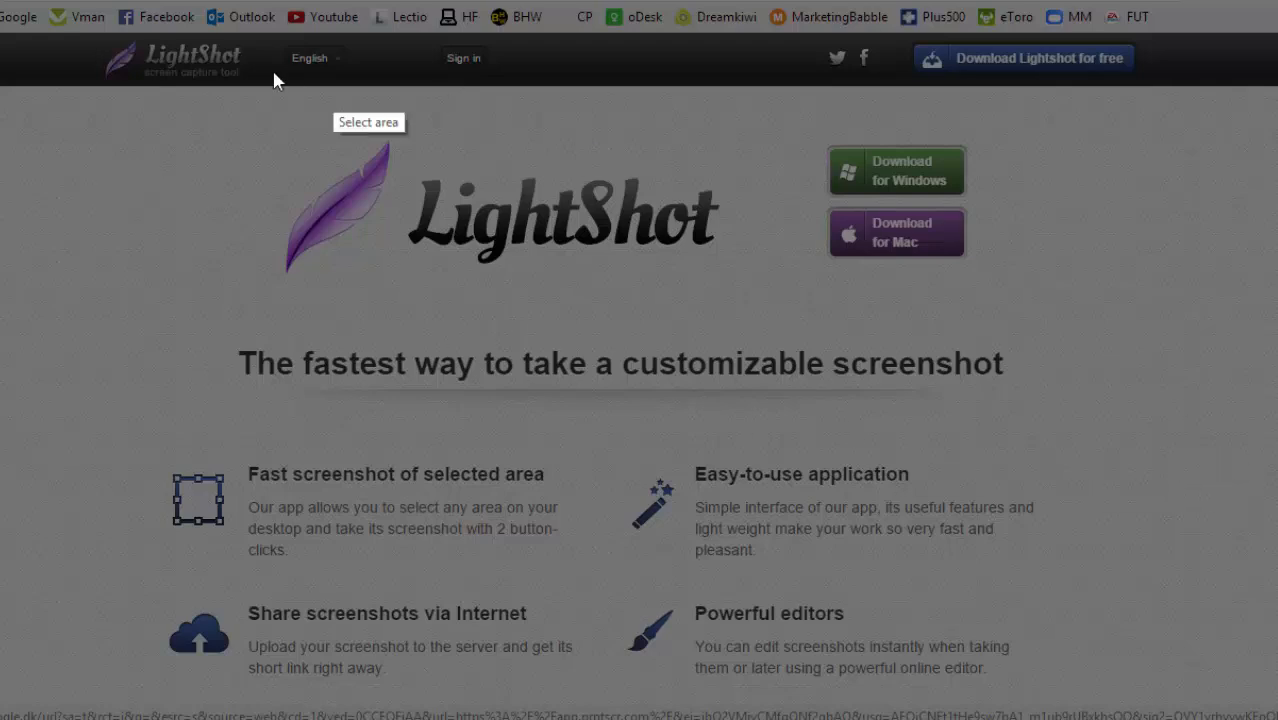
{"action": "mouse_move", "coordinate": [284, 144]}
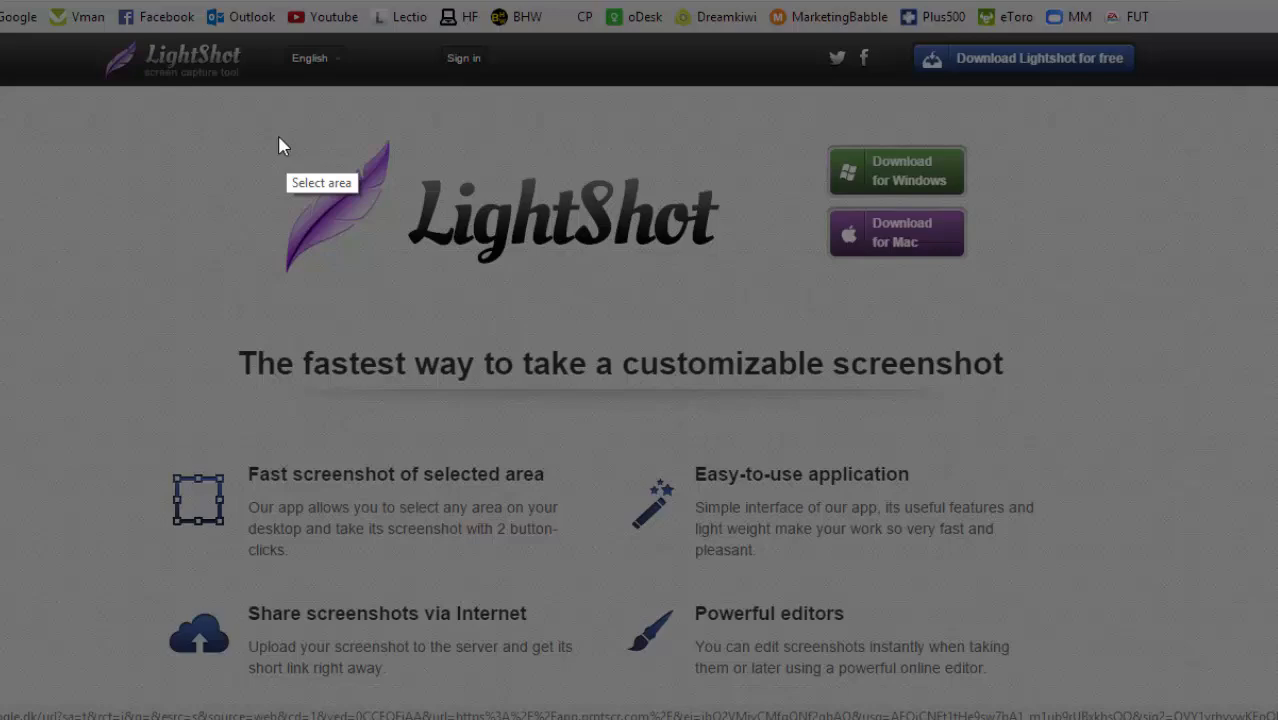
{"action": "mouse_move", "coordinate": [264, 132]}
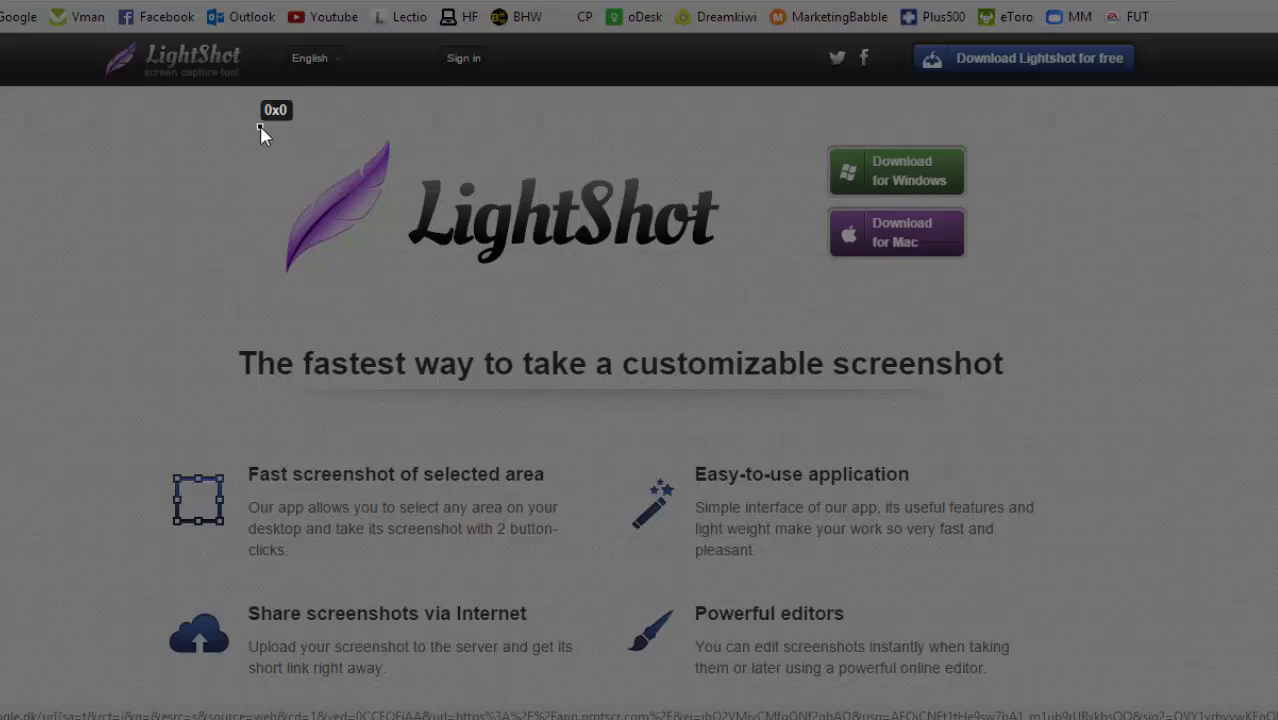
Mark a capture region tightly enclosing the LightShot logo at the top of the page.
{"action": "left_click_drag", "start_coordinate": [260, 128], "coordinate": [856, 216]}
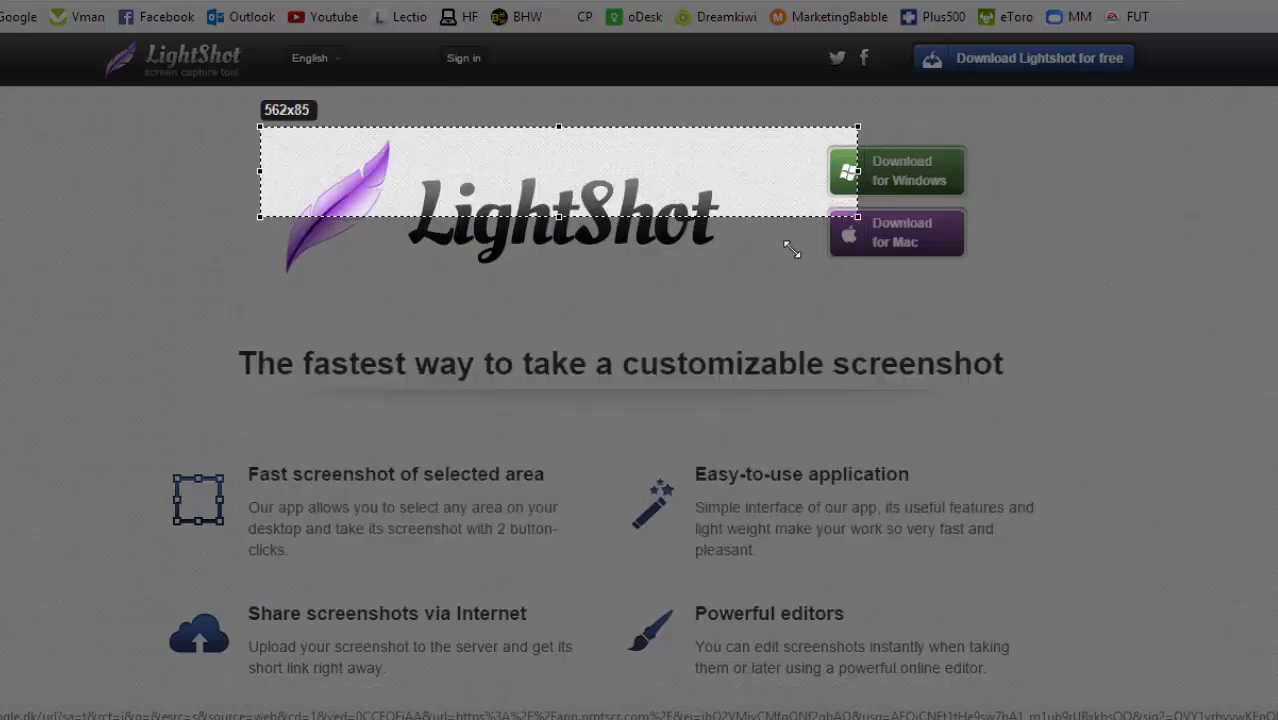
{"action": "left_click_drag", "start_coordinate": [858, 222], "coordinate": [760, 292]}
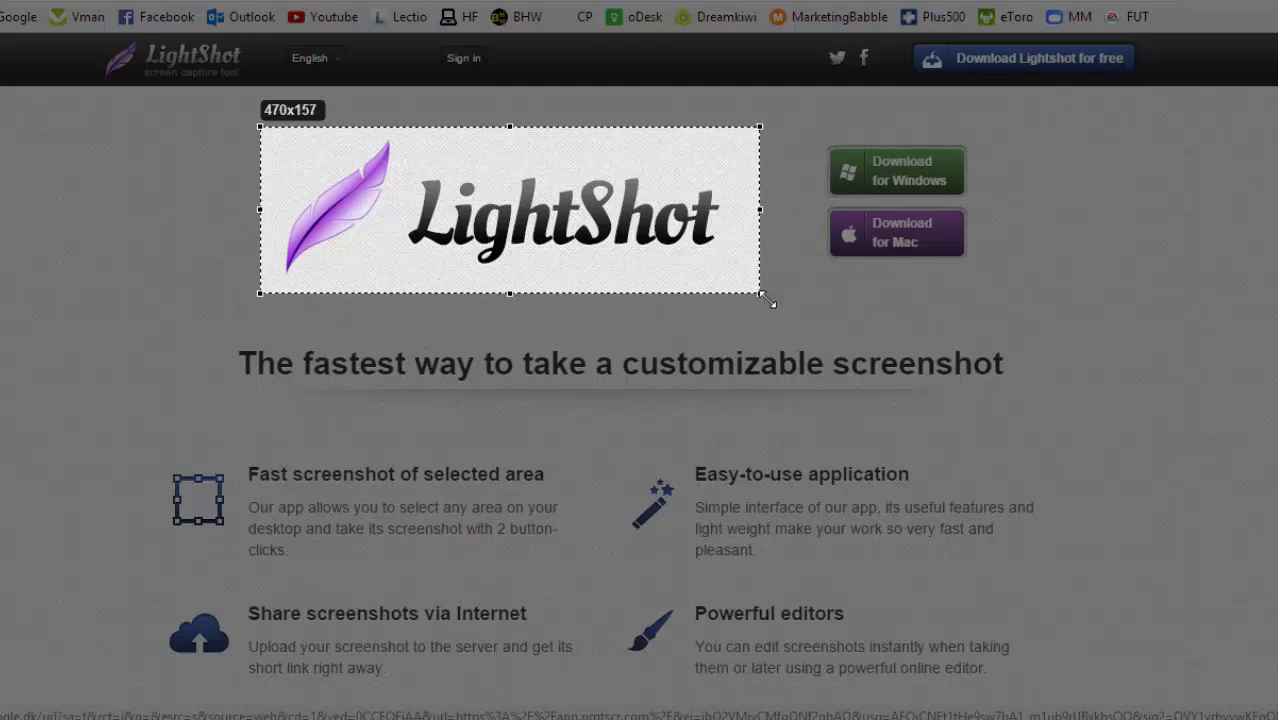
{"action": "left_click_drag", "start_coordinate": [762, 294], "coordinate": [778, 298]}
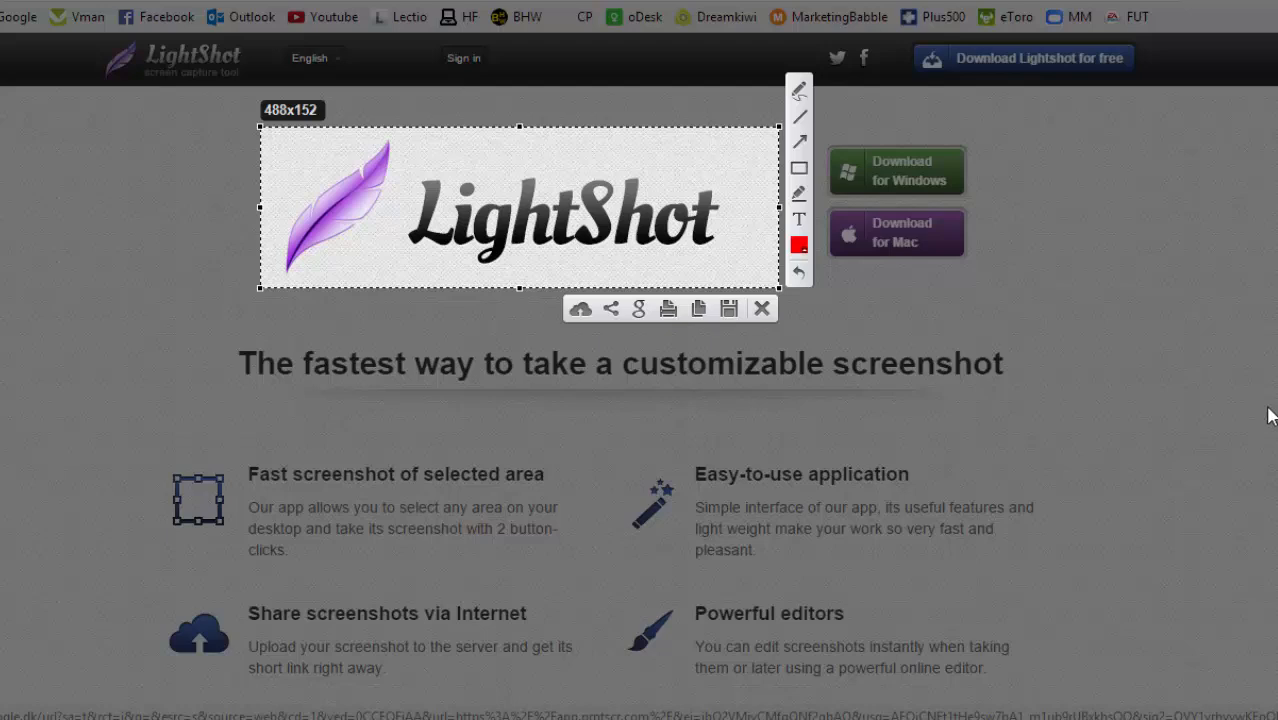
{"action": "mouse_move", "coordinate": [1098, 376]}
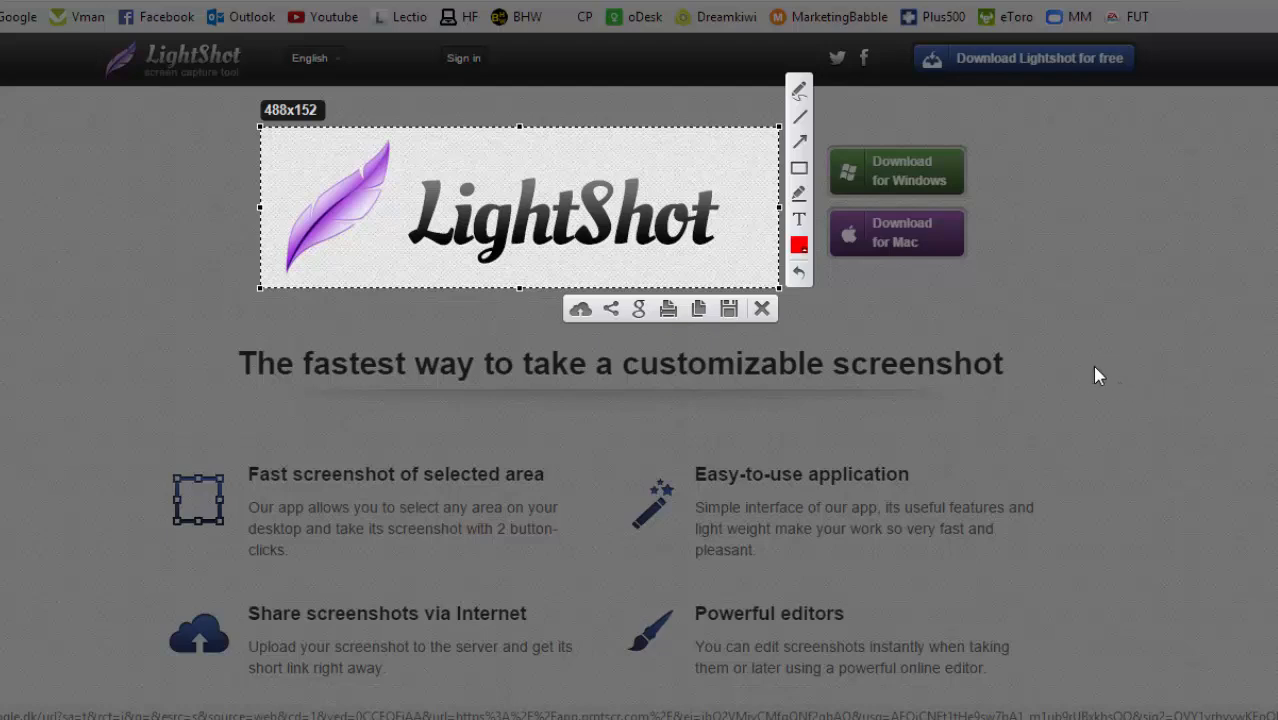
{"action": "mouse_move", "coordinate": [1030, 404]}
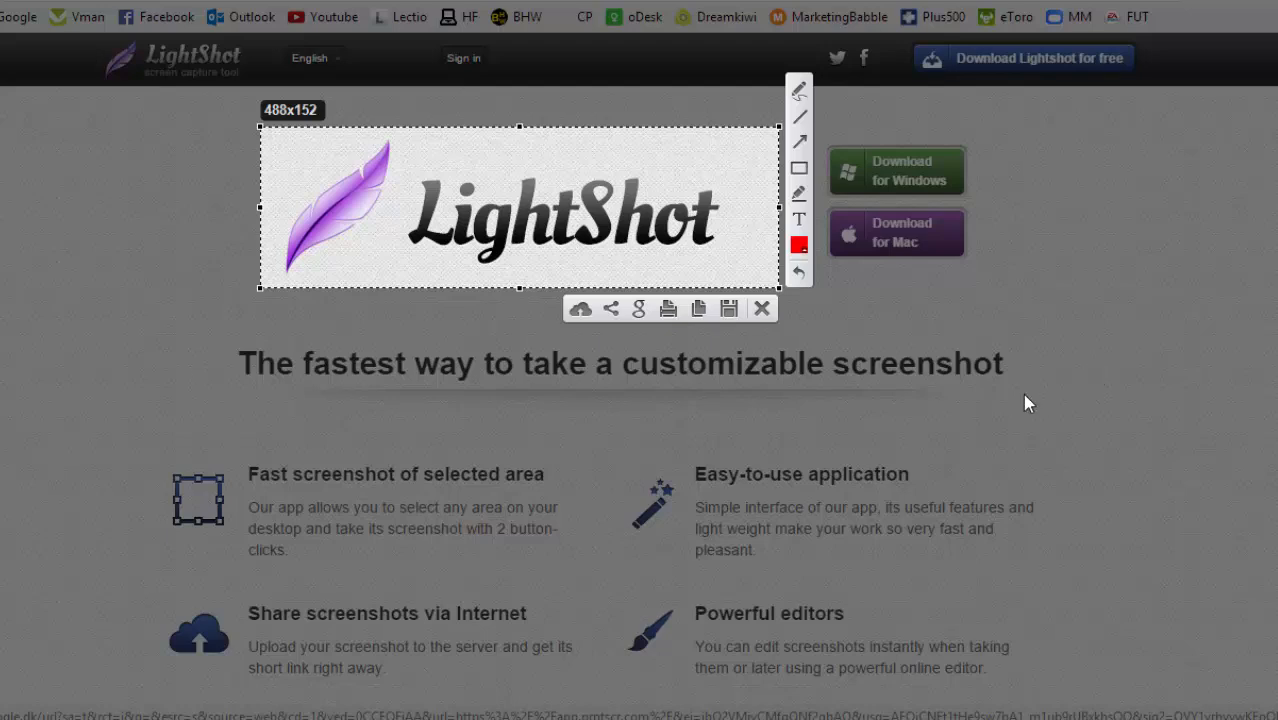
{"action": "mouse_move", "coordinate": [728, 308]}
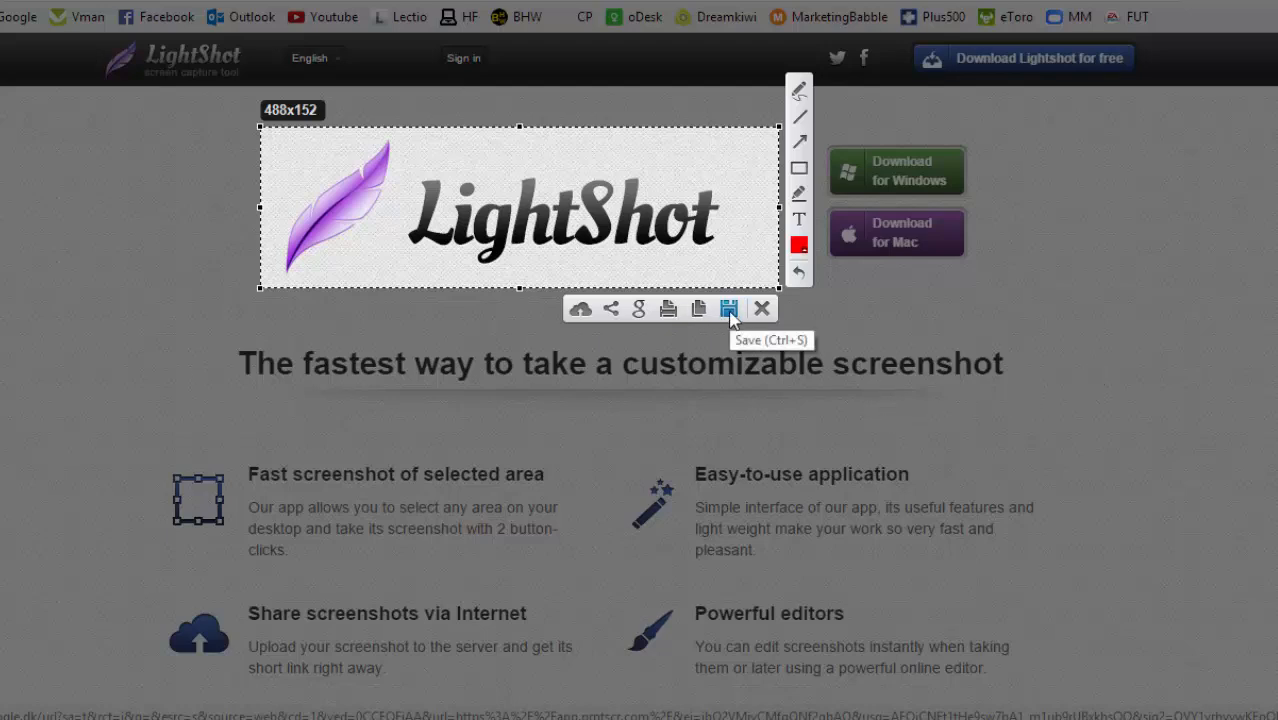
{"action": "mouse_move", "coordinate": [698, 308]}
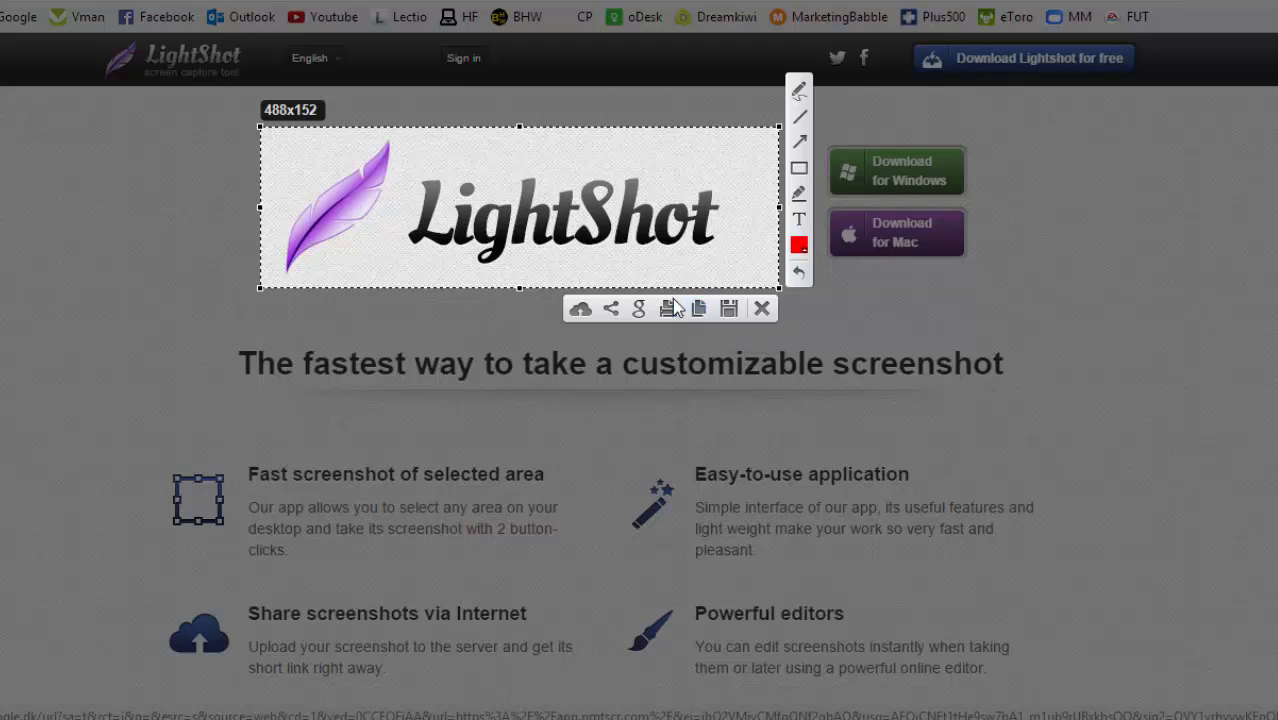
{"action": "mouse_move", "coordinate": [638, 308]}
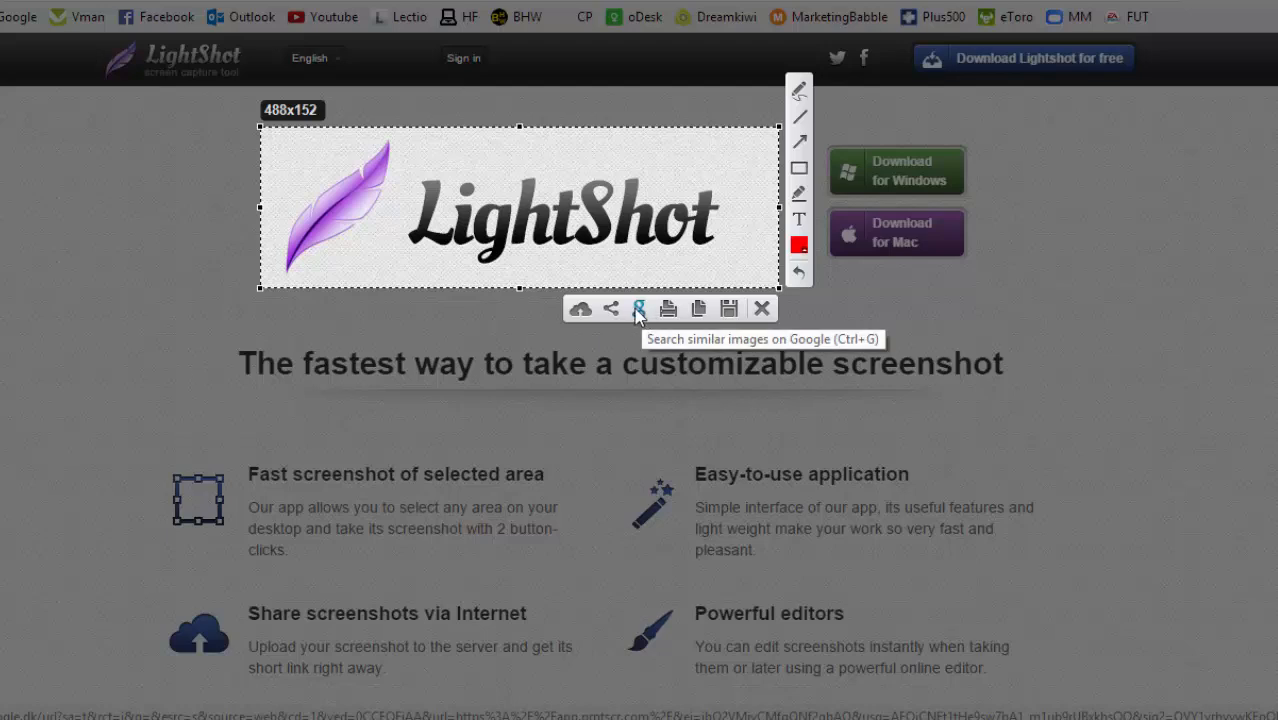
{"action": "mouse_move", "coordinate": [610, 308]}
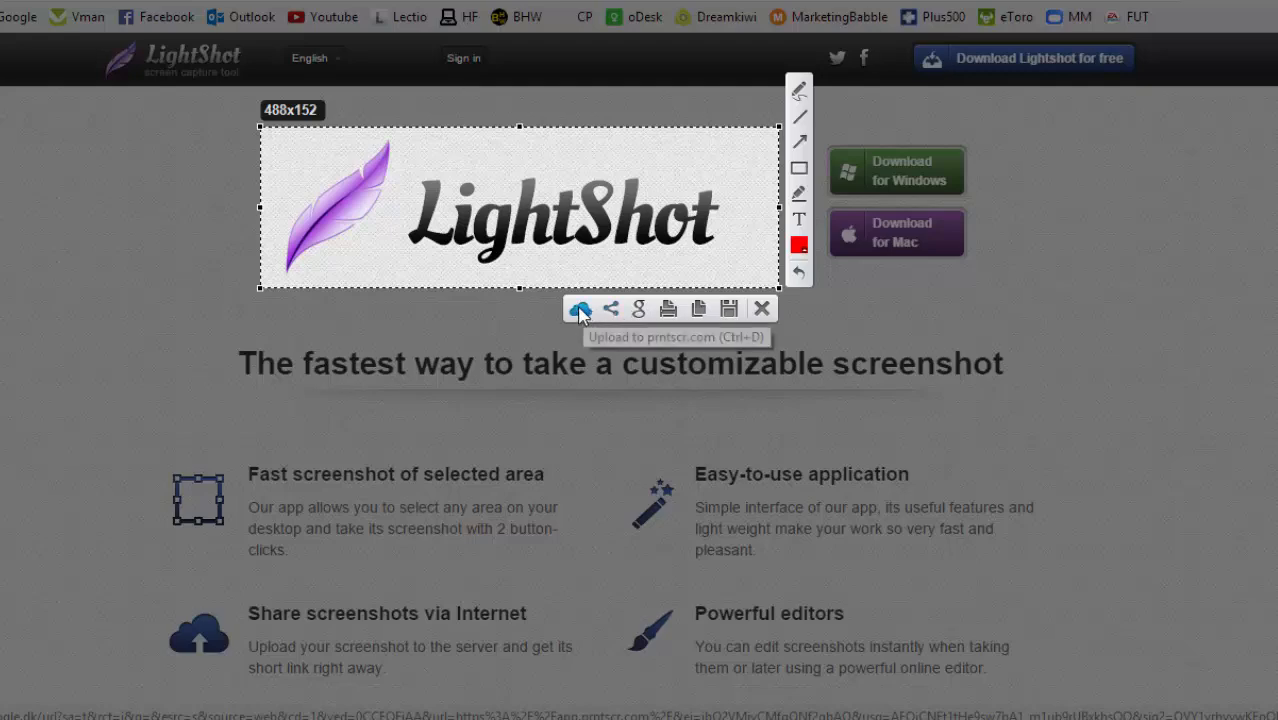
{"action": "mouse_move", "coordinate": [580, 308]}
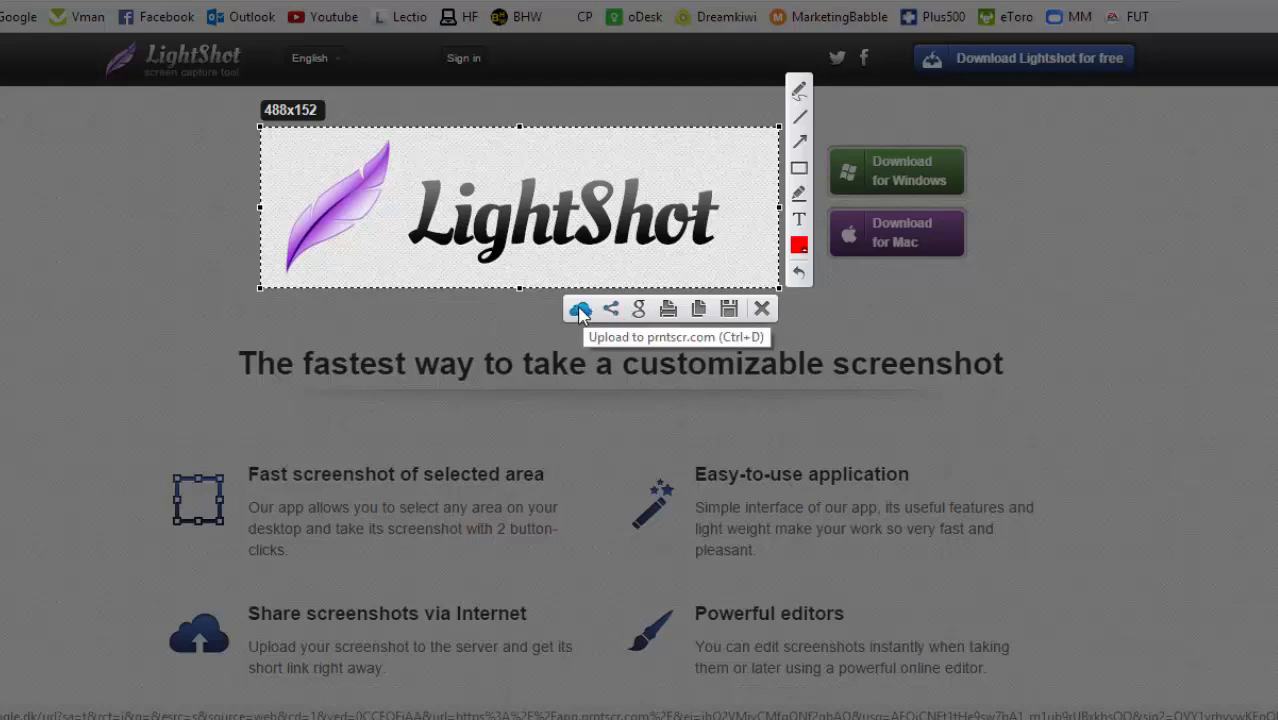
Upload the captured logo to prntscr.com and open its page in Chrome.
{"action": "left_click", "coordinate": [580, 308]}
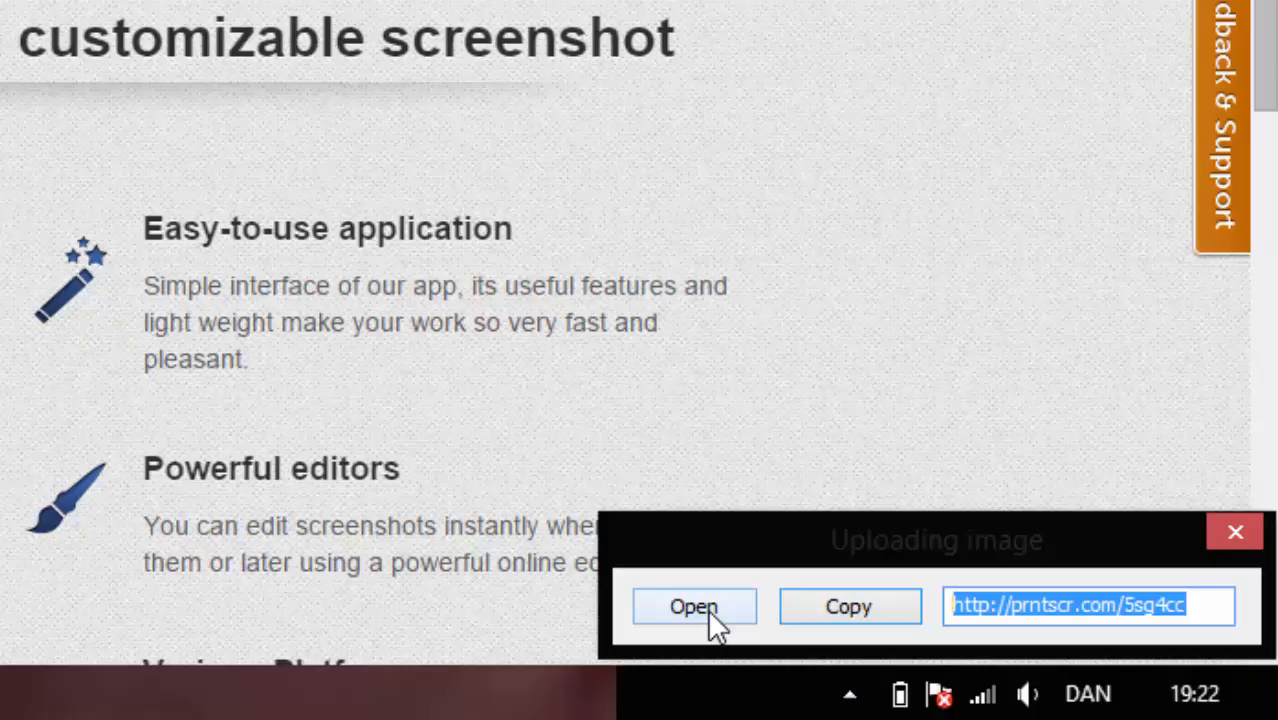
{"action": "left_click", "coordinate": [694, 608]}
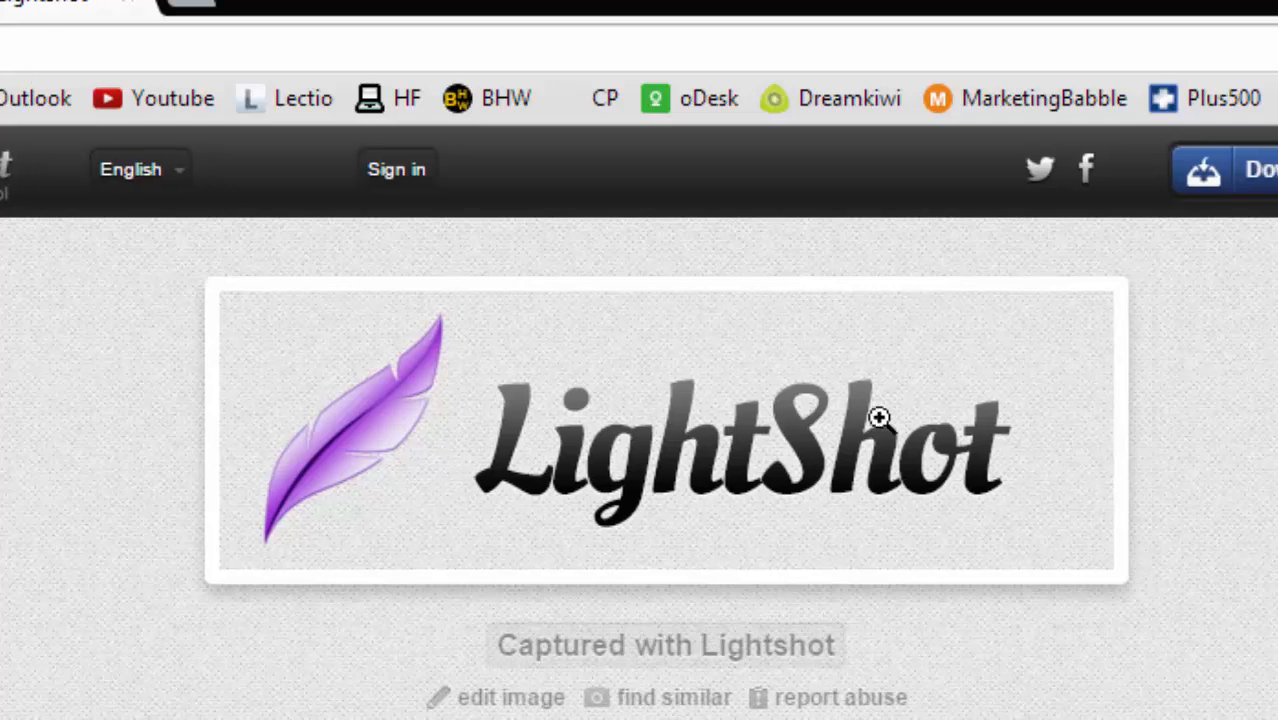
{"action": "mouse_move", "coordinate": [700, 446]}
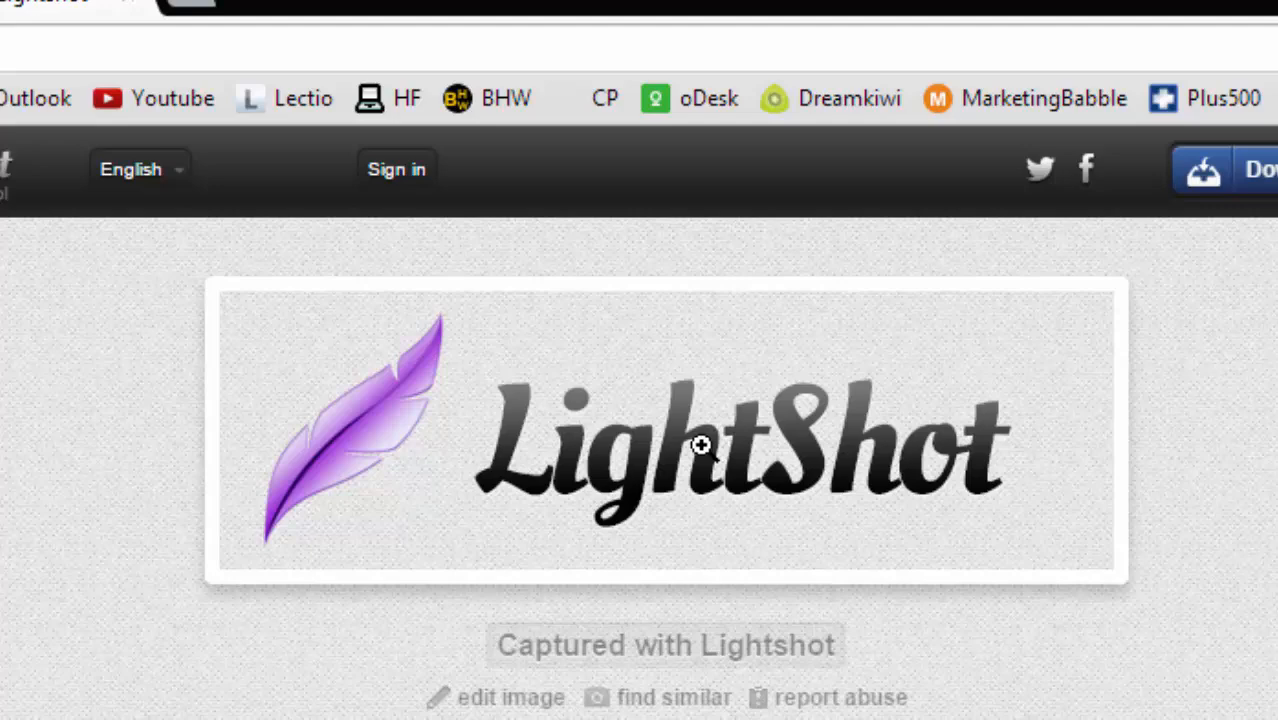
{"action": "mouse_move", "coordinate": [1130, 440]}
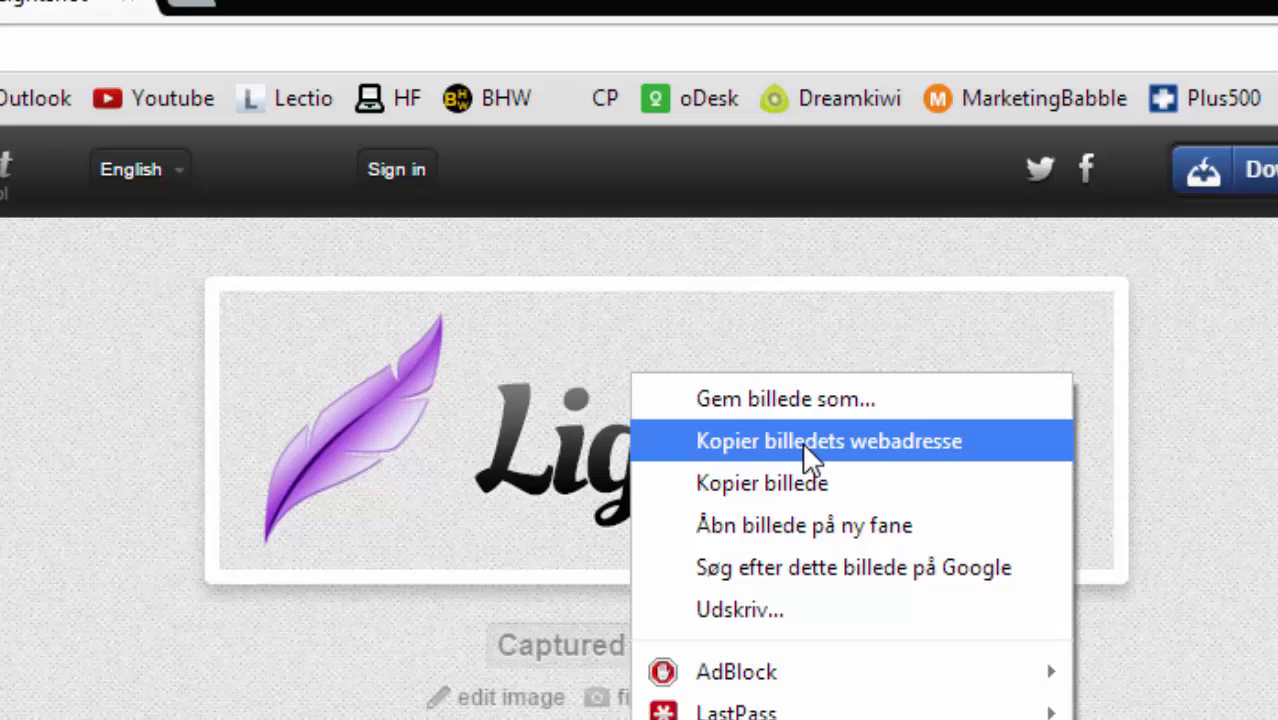
Copy the uploaded image's address to open the raw PNG from i.imgur.com.
{"action": "left_click", "coordinate": [828, 442]}
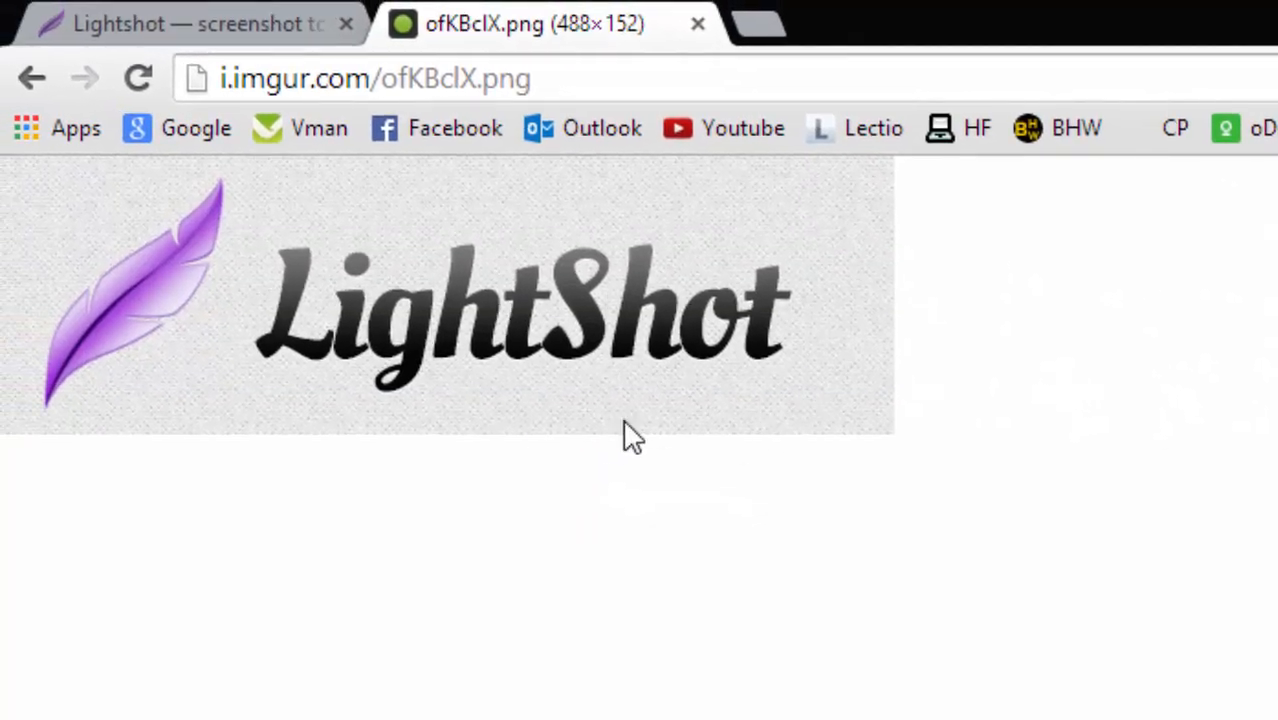
{"action": "mouse_move", "coordinate": [616, 430]}
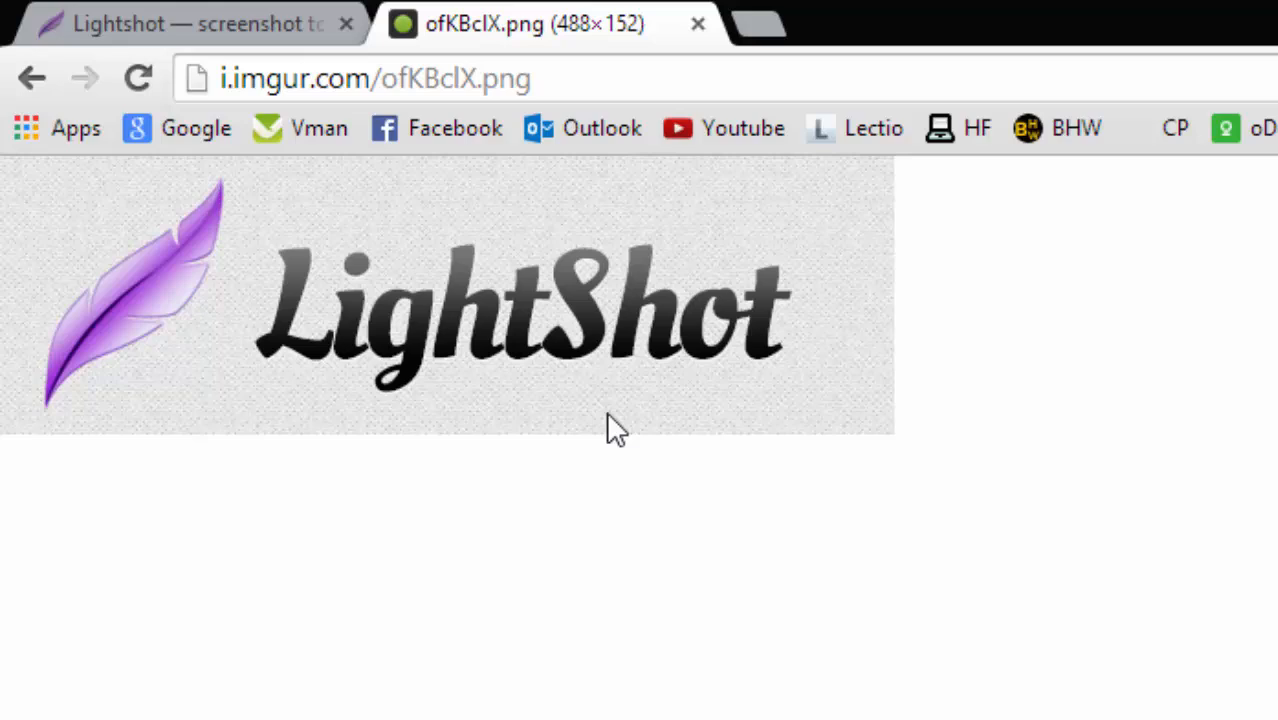
{"action": "mouse_move", "coordinate": [862, 588]}
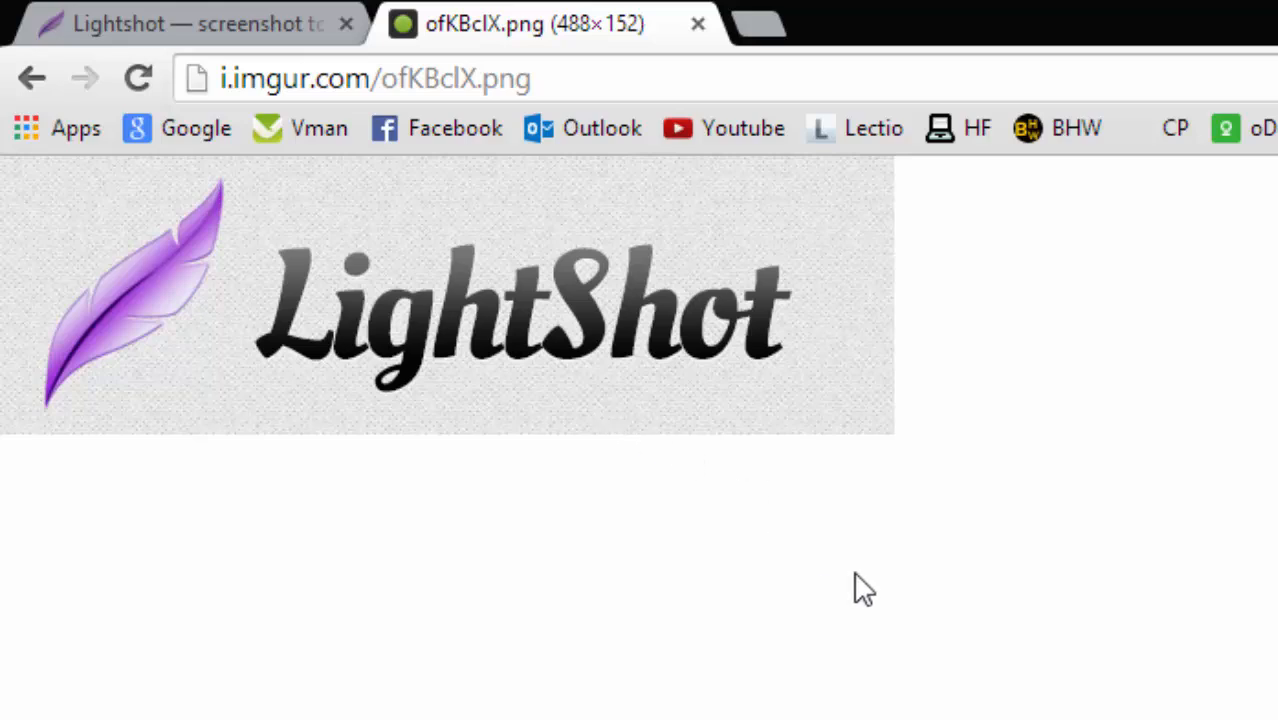
{"action": "mouse_move", "coordinate": [876, 608]}
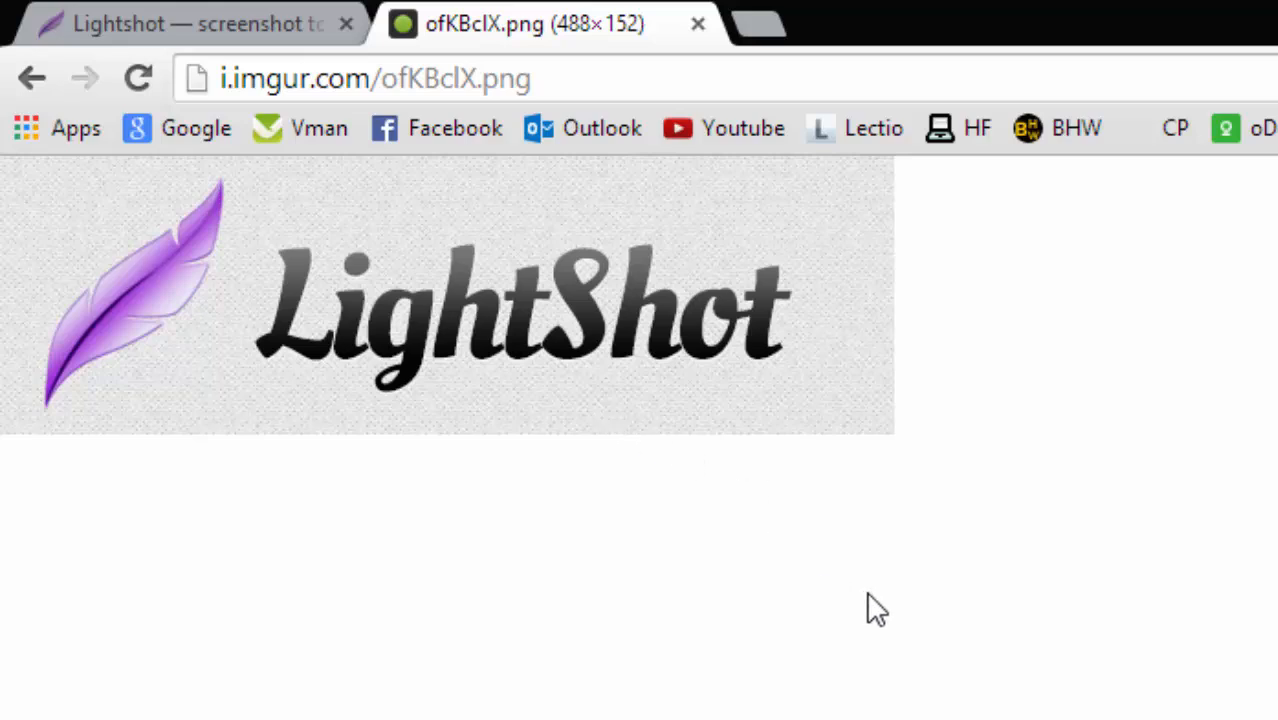